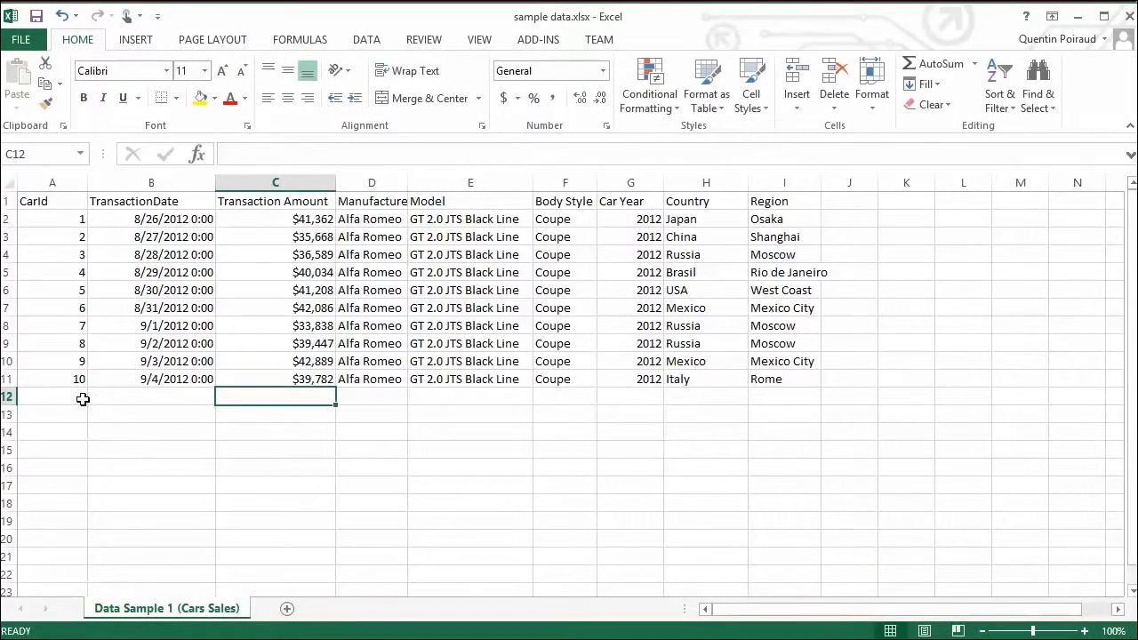
Add a Year column headed 'Year' after Region and fill 2012 down its cells
{"action": "left_click", "coordinate": [52, 394]}
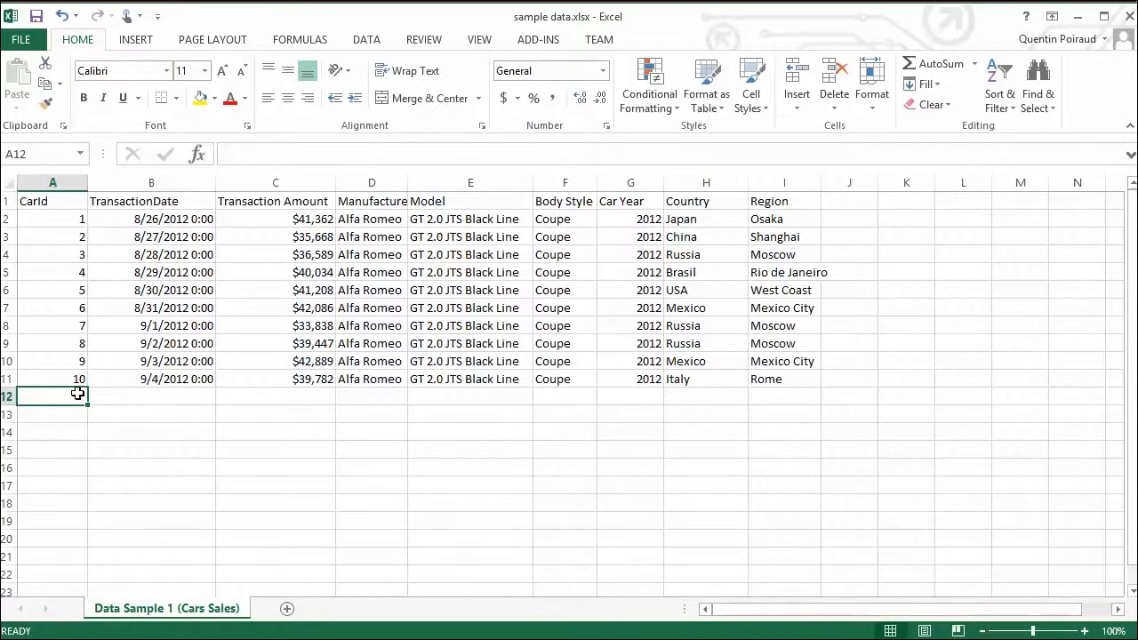
{"action": "mouse_move", "coordinate": [78, 395]}
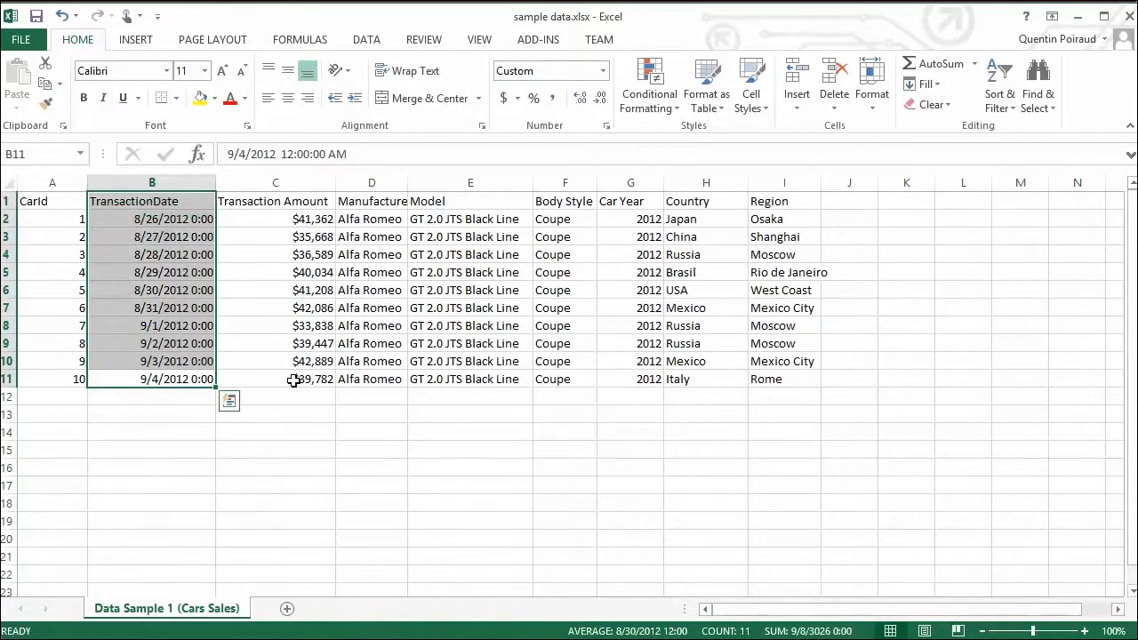
{"action": "left_click", "coordinate": [470, 448]}
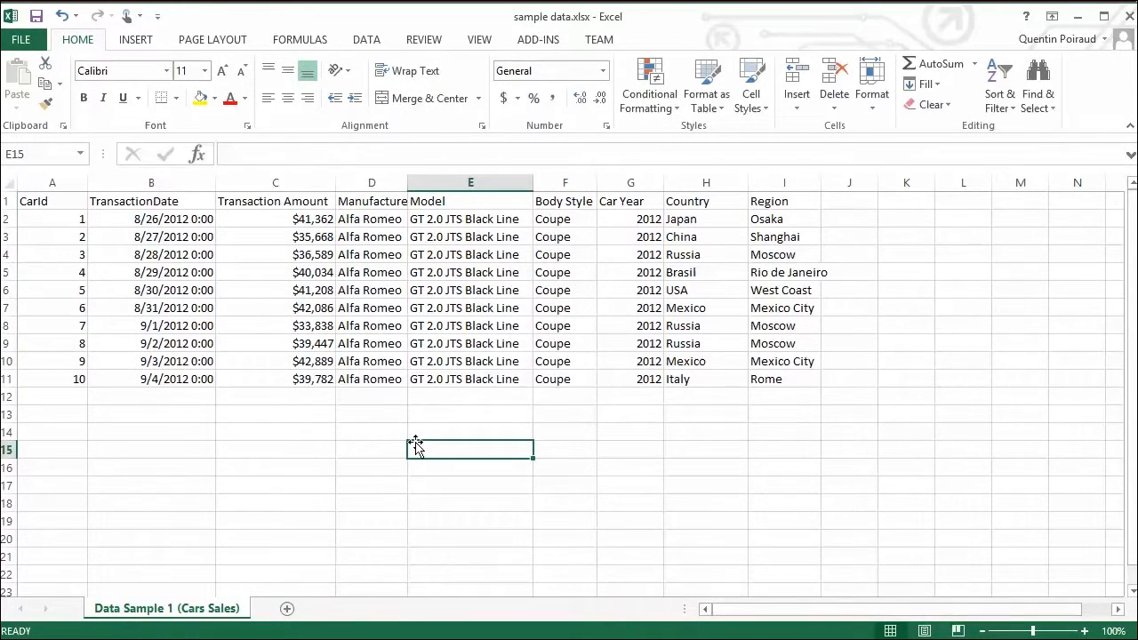
{"action": "mouse_move", "coordinate": [573, 393]}
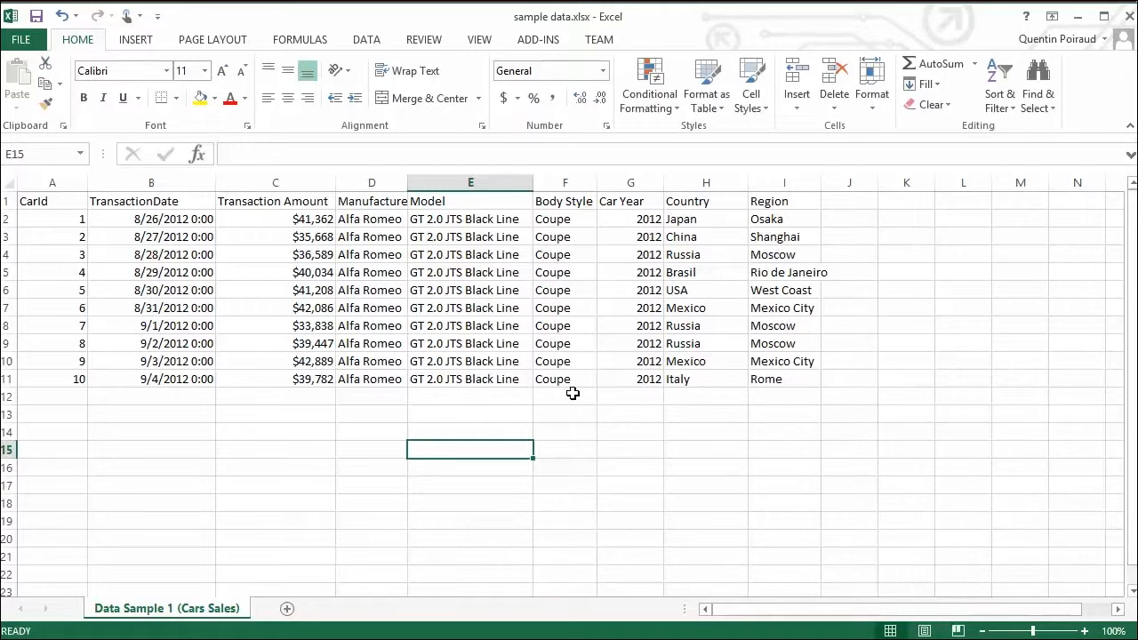
{"action": "mouse_move", "coordinate": [865, 203]}
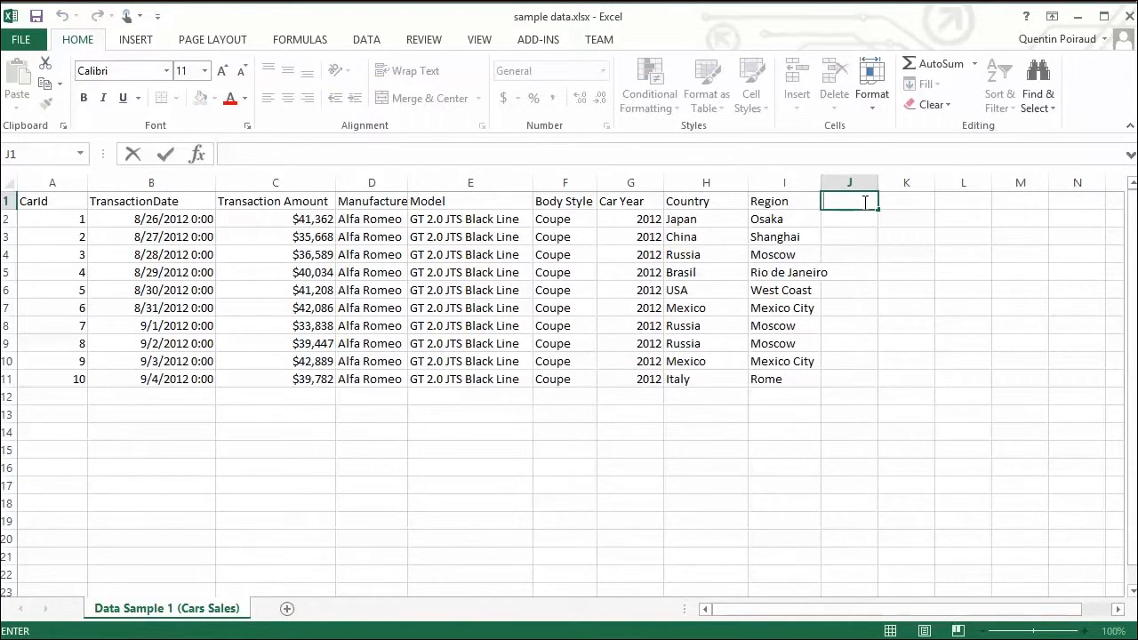
{"action": "type", "text": "Year"}
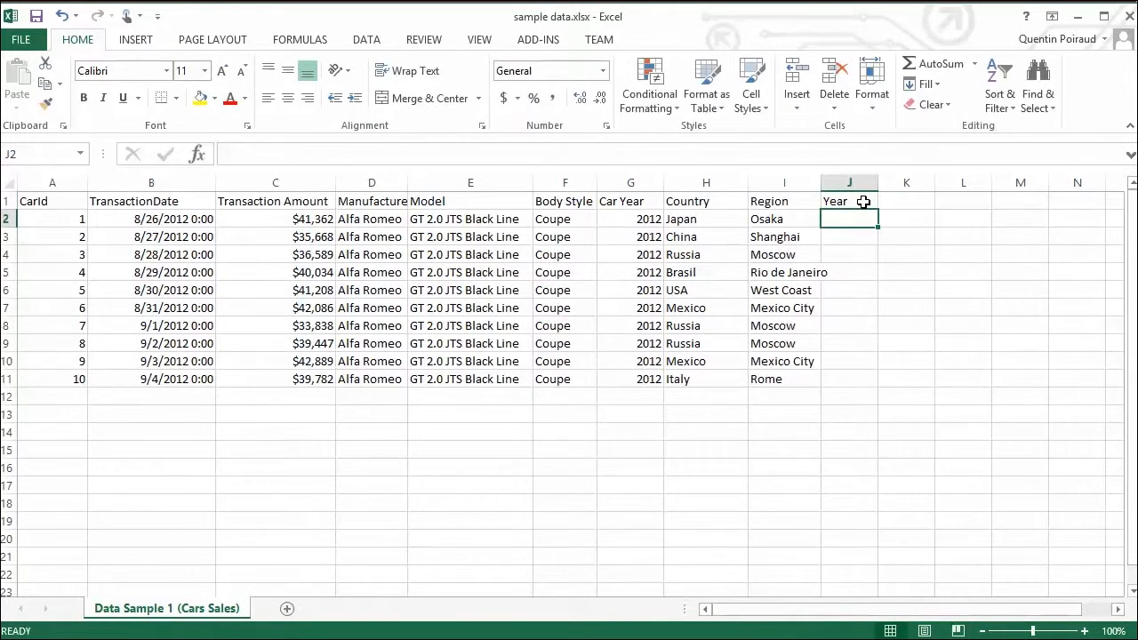
{"action": "type", "text": "2012"}
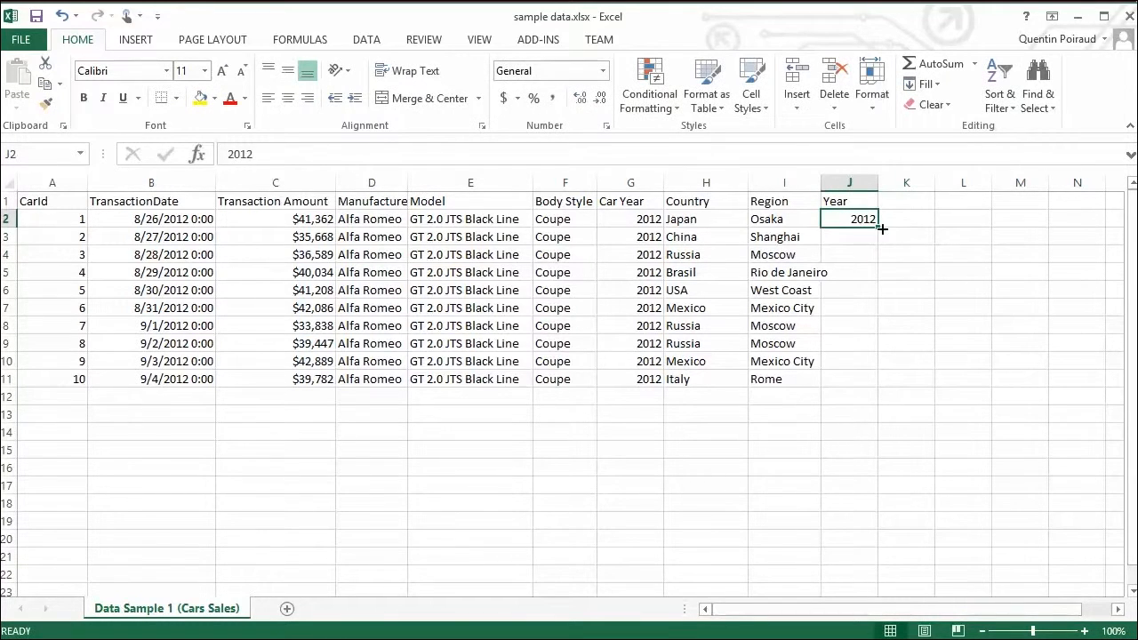
{"action": "left_click_drag", "start_coordinate": [882, 228], "coordinate": [863, 379]}
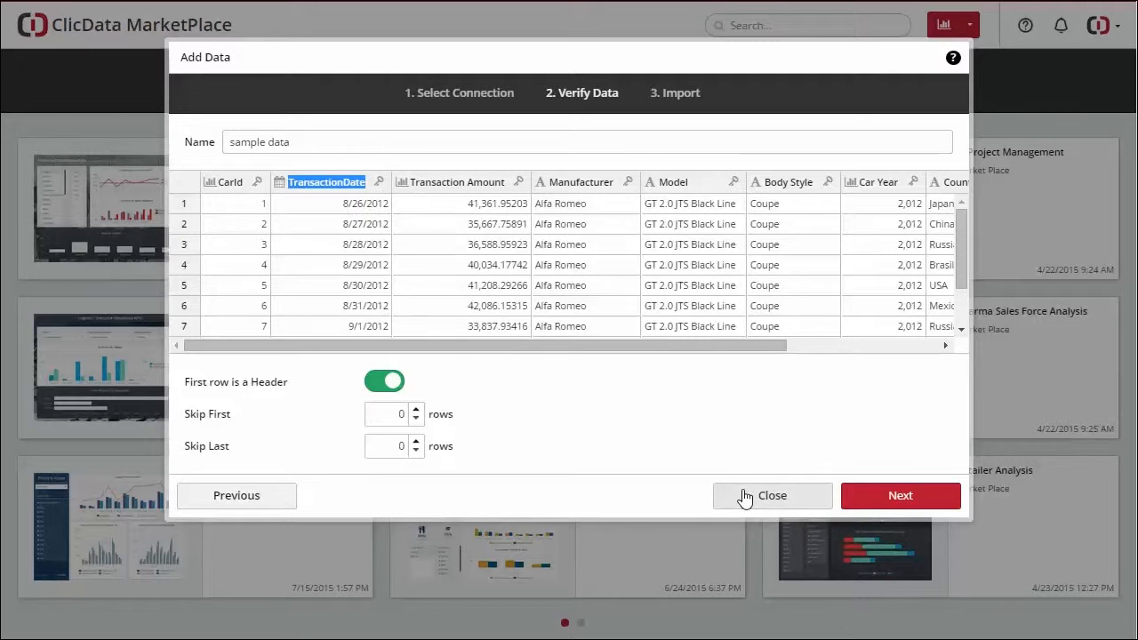
Finish the Add Data wizard so the sample data file is imported as a source
{"action": "left_click", "coordinate": [772, 494]}
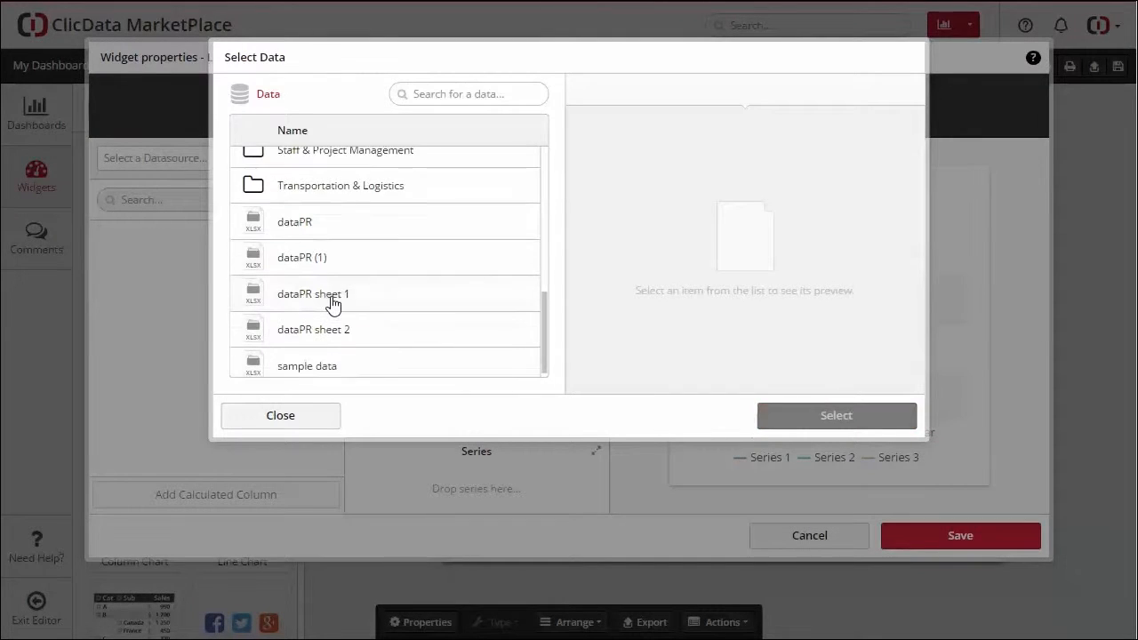
Choose the imported sample data as the line chart widget's data source
{"action": "left_click", "coordinate": [836, 416]}
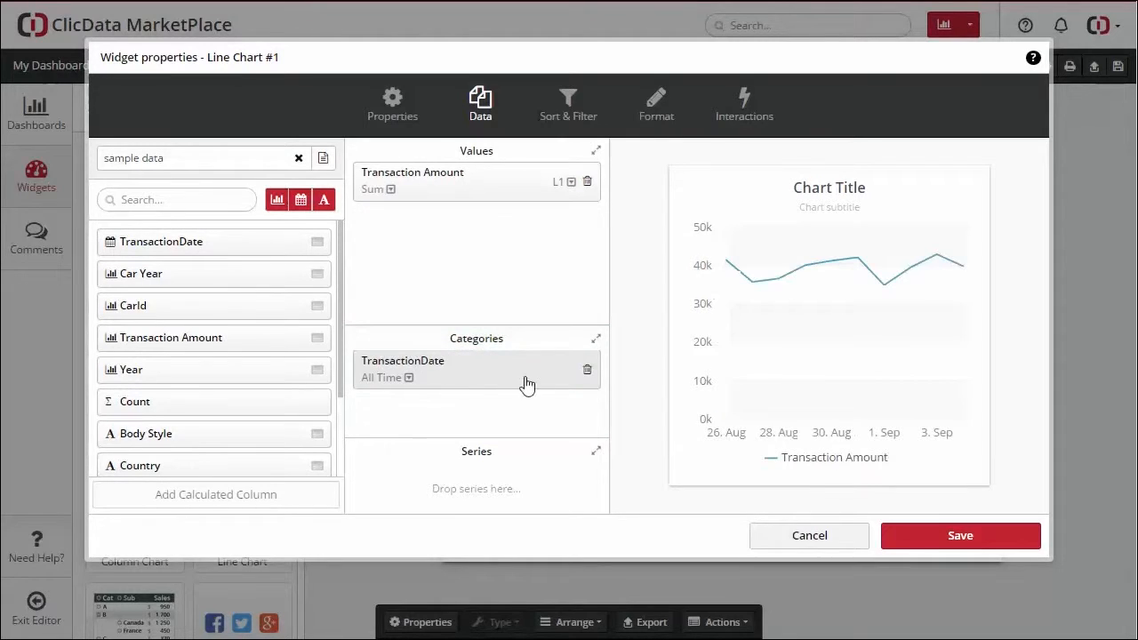
{"action": "mouse_move", "coordinate": [964, 268]}
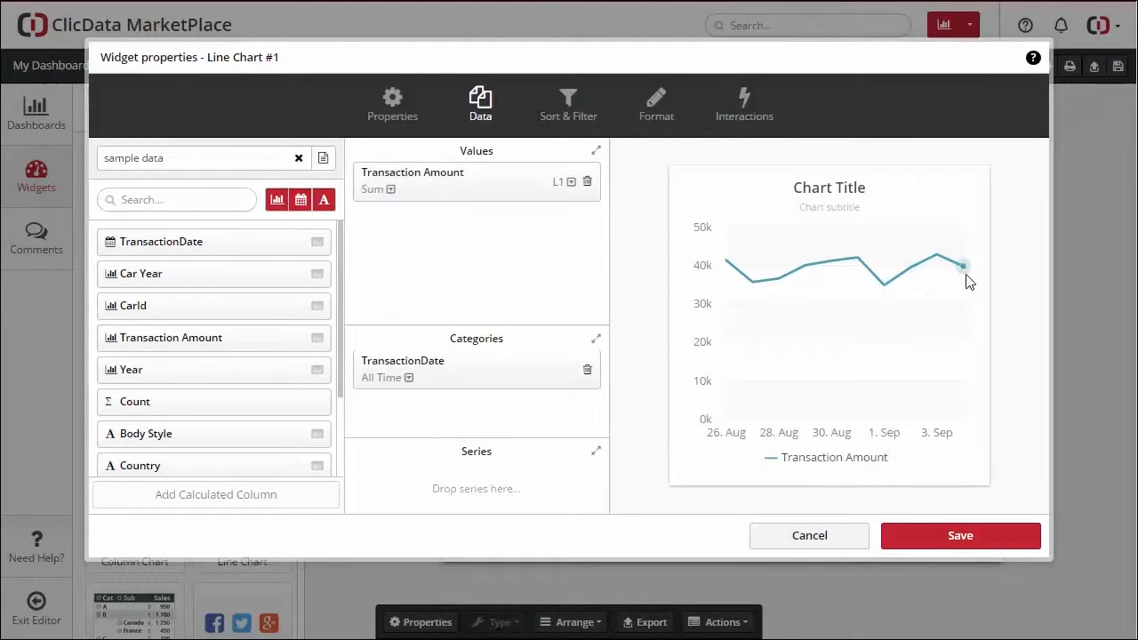